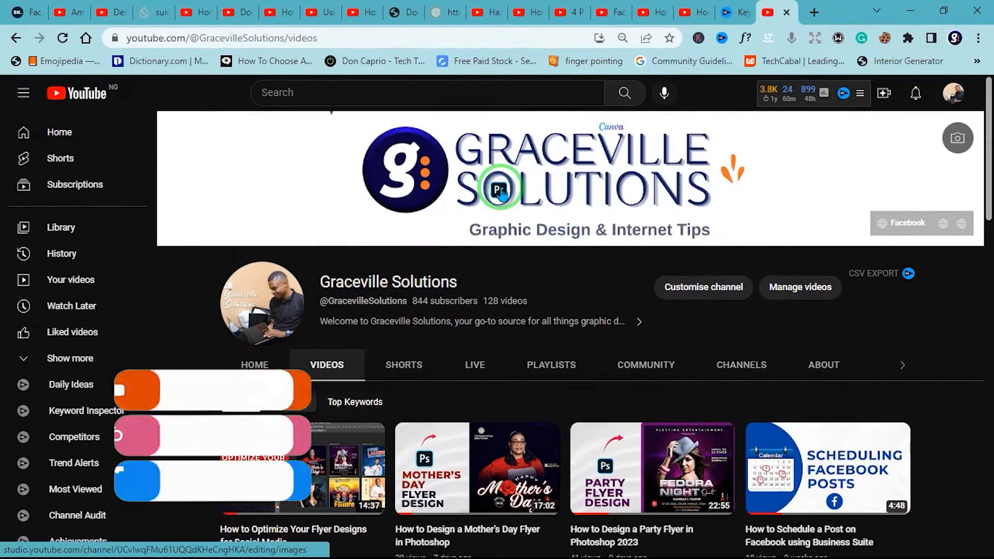
Scroll the current page and switch to the Twitter tab
{"action": "scroll", "scroll_direction": "down", "scroll_amount": 3}
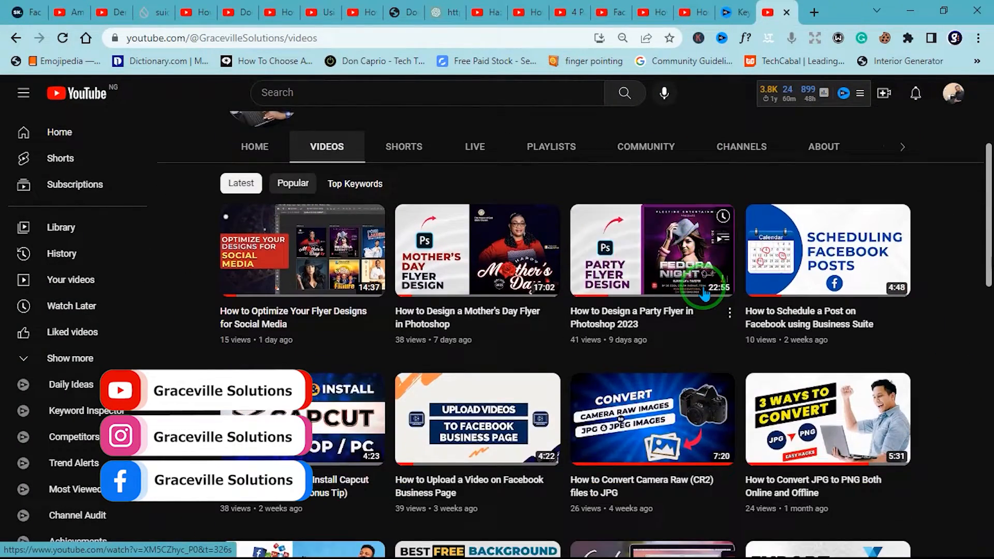
{"action": "scroll", "scroll_direction": "down", "scroll_amount": 3}
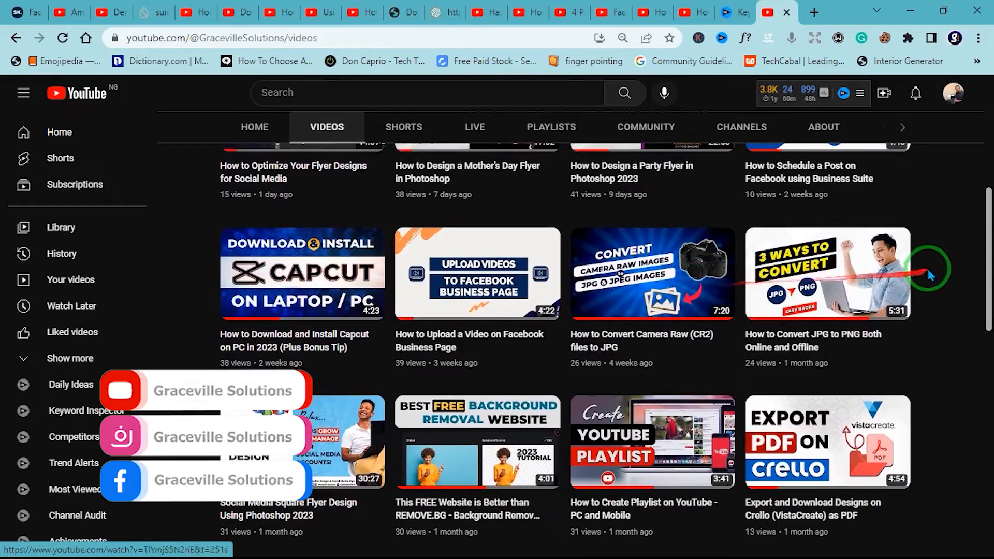
{"action": "scroll", "scroll_direction": "down", "scroll_amount": 3}
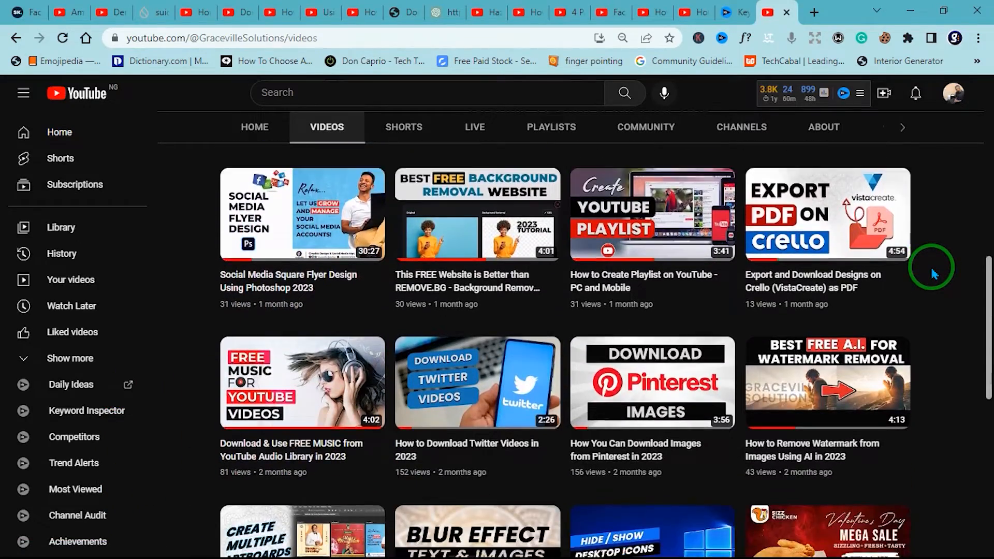
{"action": "scroll", "scroll_direction": "down", "scroll_amount": 3}
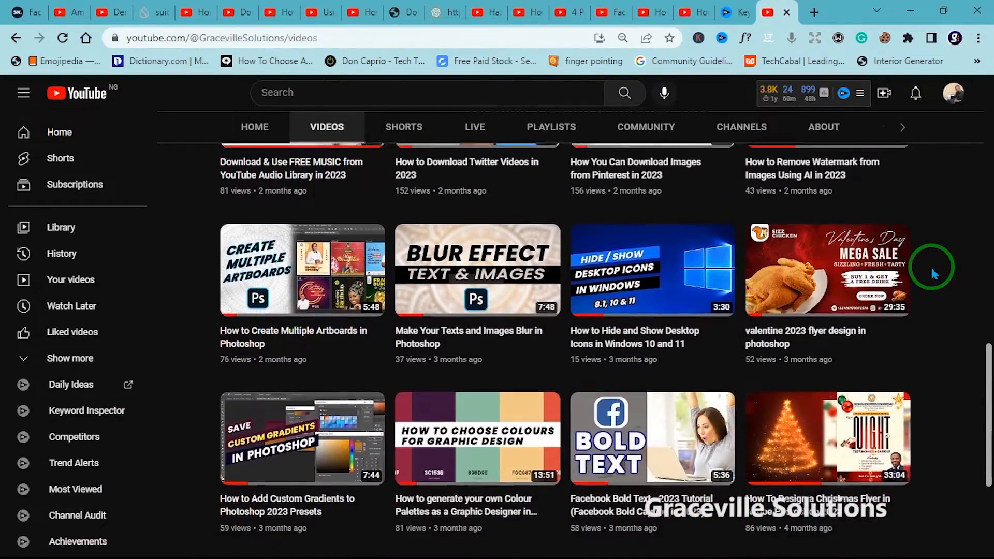
{"action": "left_click", "coordinate": [764, 12]}
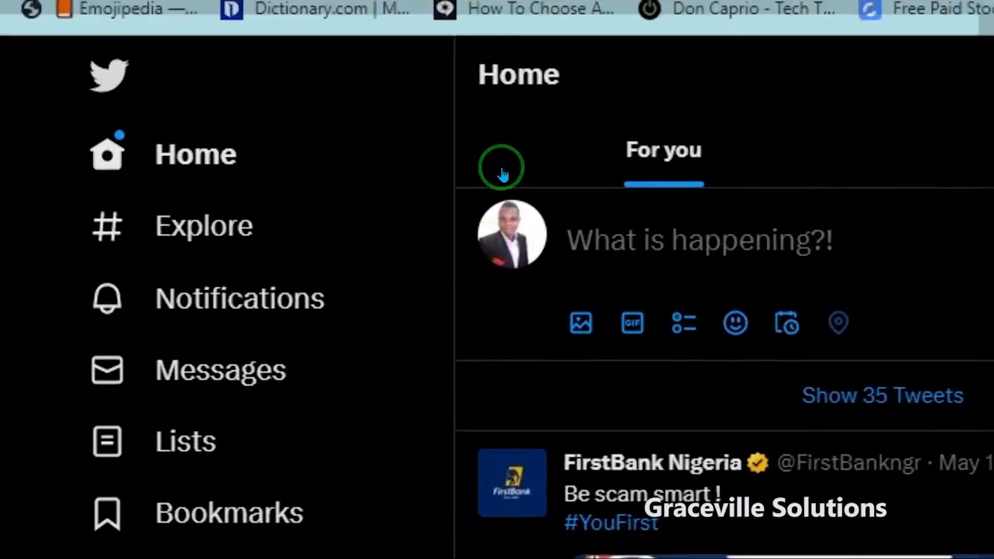
Open a new incognito window showing Twitter's logged-out home page with sign-up options
{"action": "left_click", "coordinate": [967, 75]}
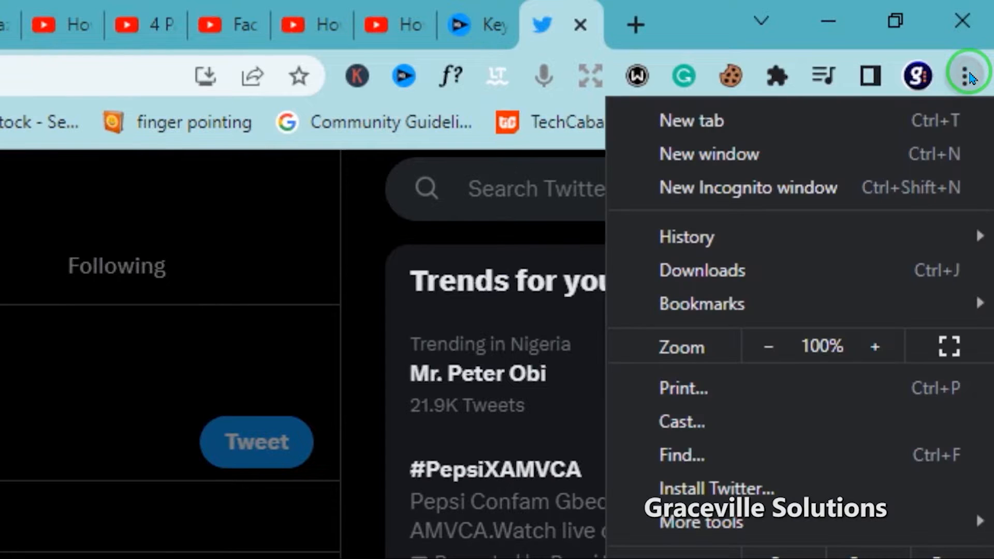
{"action": "left_click", "coordinate": [748, 187]}
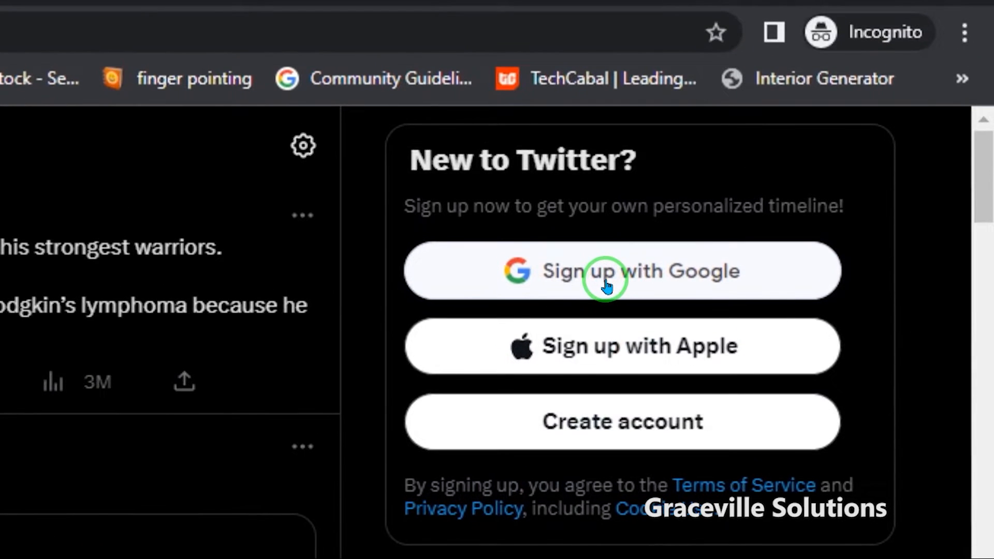
{"action": "scroll", "scroll_direction": "down", "scroll_amount": 3}
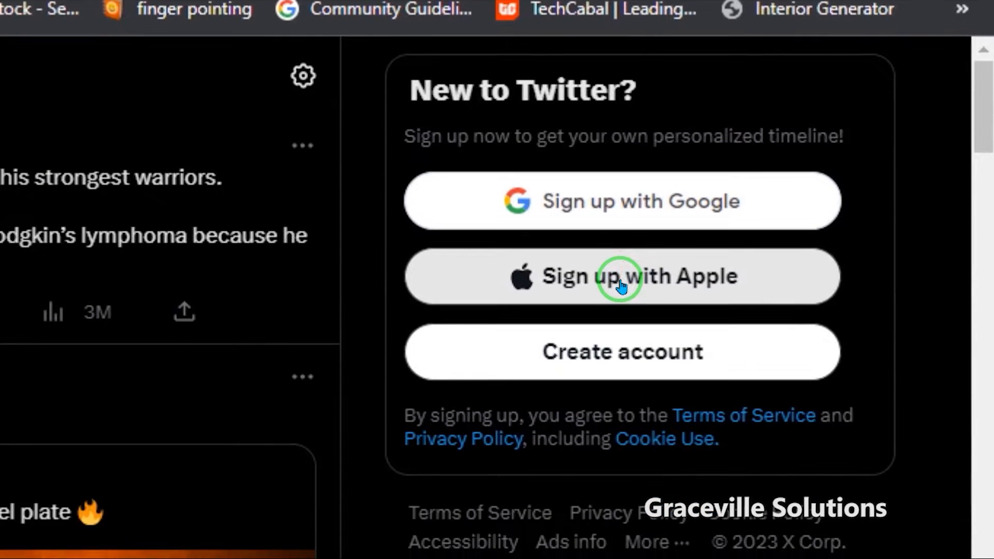
{"action": "scroll", "scroll_direction": "down", "scroll_amount": 3}
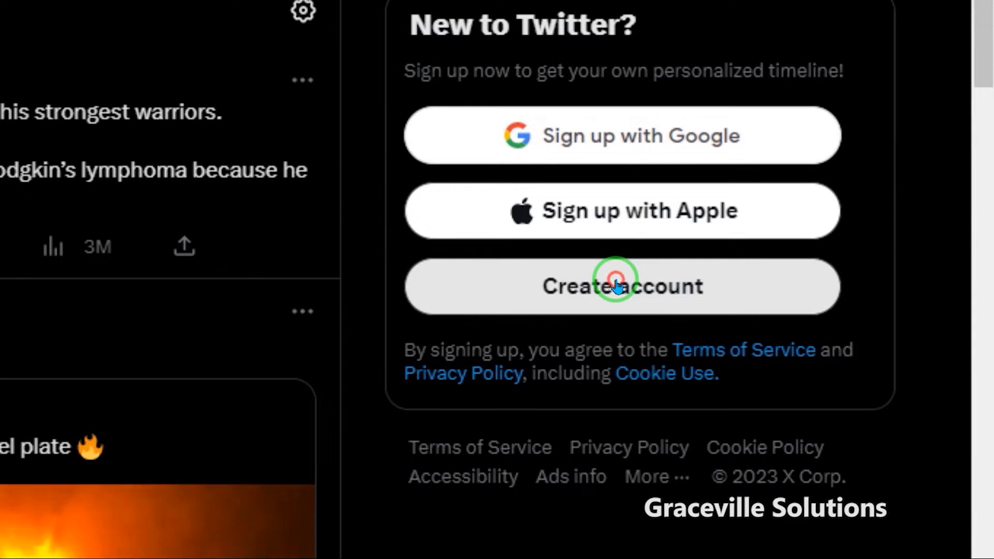
Start Twitter's create-account form and head to gmail.com in a new private tab
{"action": "left_click", "coordinate": [622, 286]}
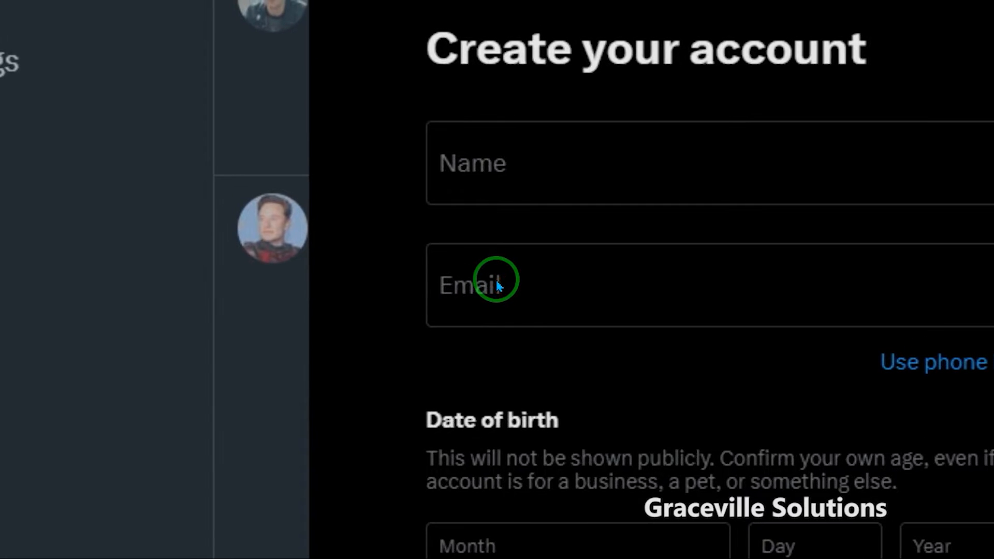
{"action": "scroll", "scroll_direction": "up", "scroll_amount": 3}
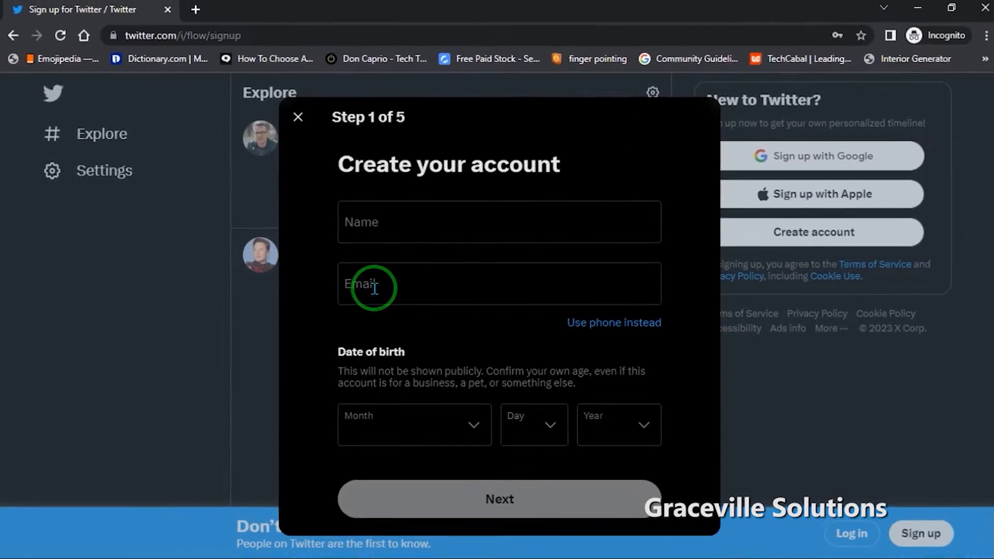
{"action": "left_click", "coordinate": [370, 12]}
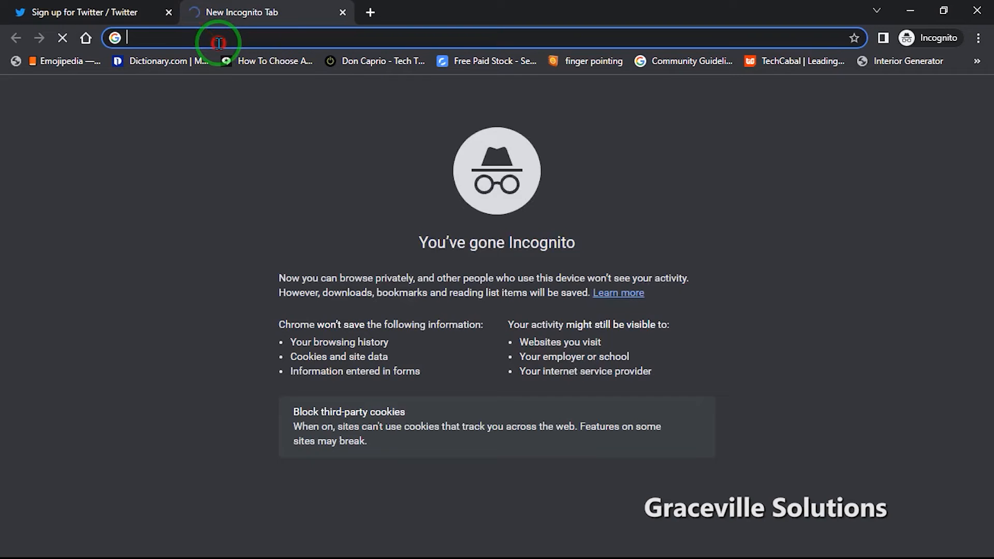
{"action": "type", "text": "gmail.com"}
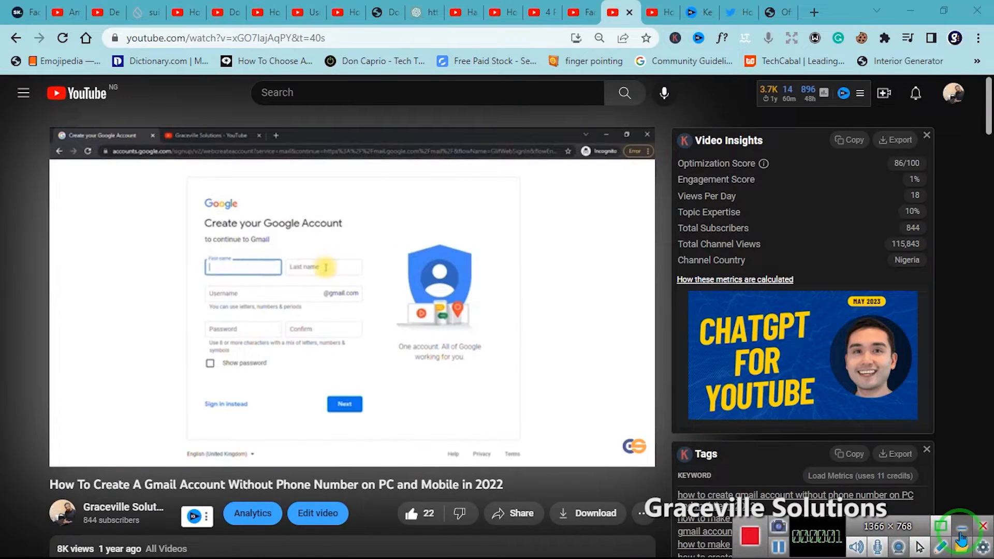
Play through the YouTube video on making a Gmail account without a phone number
{"action": "left_click", "coordinate": [352, 310]}
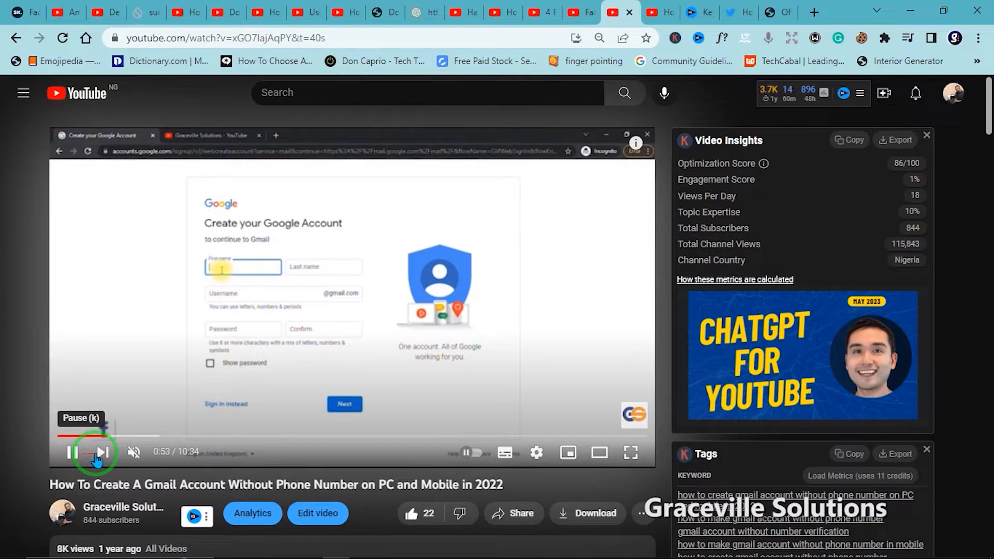
{"action": "left_click", "coordinate": [536, 452]}
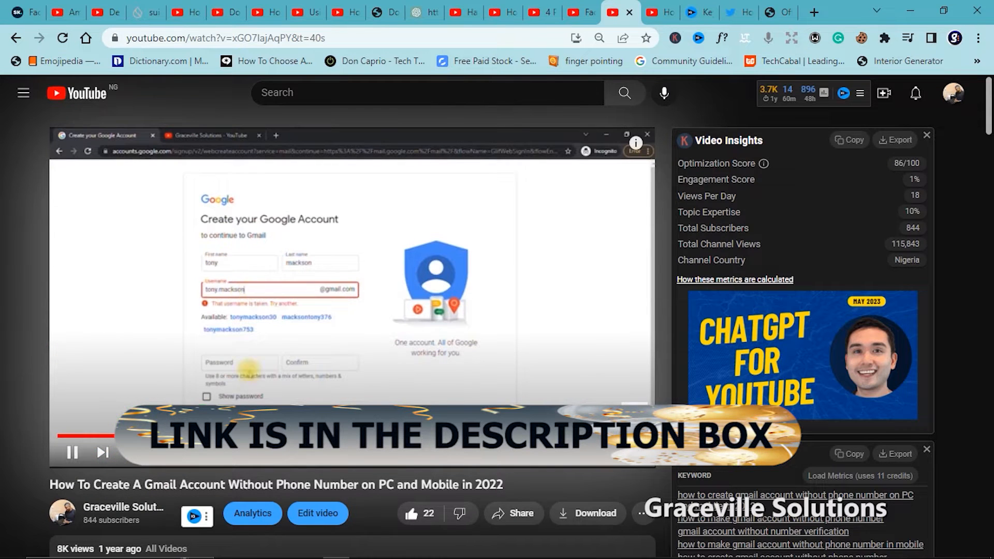
{"action": "scroll", "scroll_direction": "down", "scroll_amount": 3}
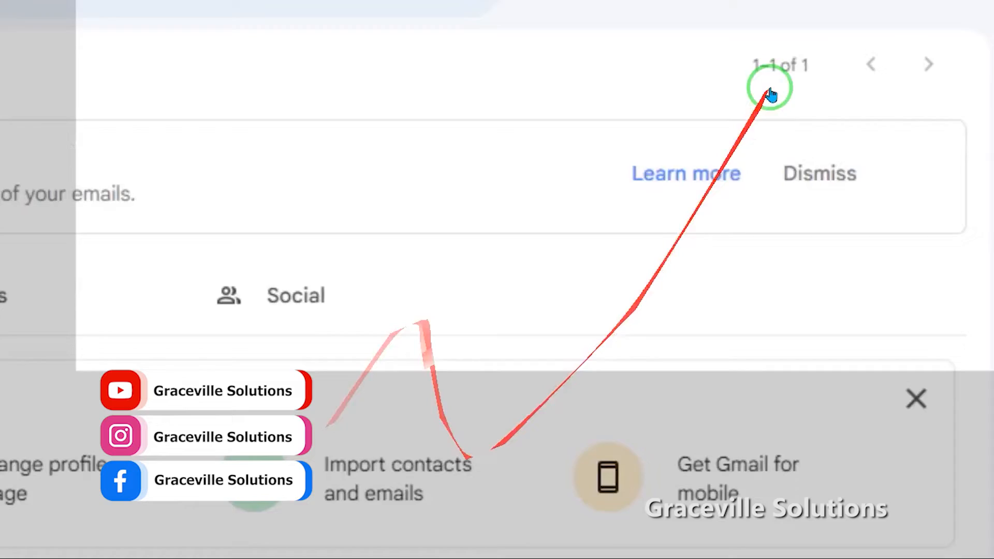
View the new Gmail account's address, then return to the Twitter sign-up tab
{"action": "left_click", "coordinate": [945, 125]}
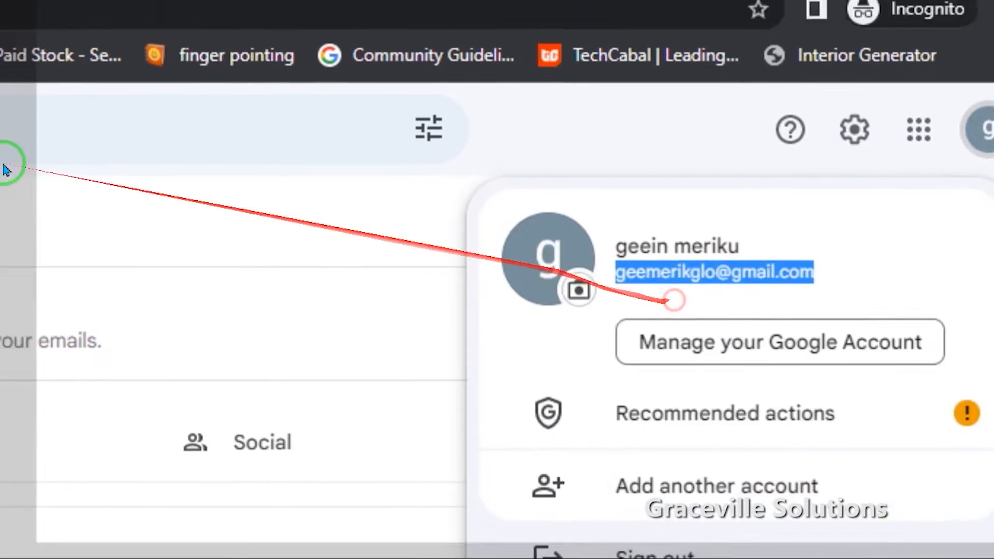
{"action": "left_click", "coordinate": [171, 25]}
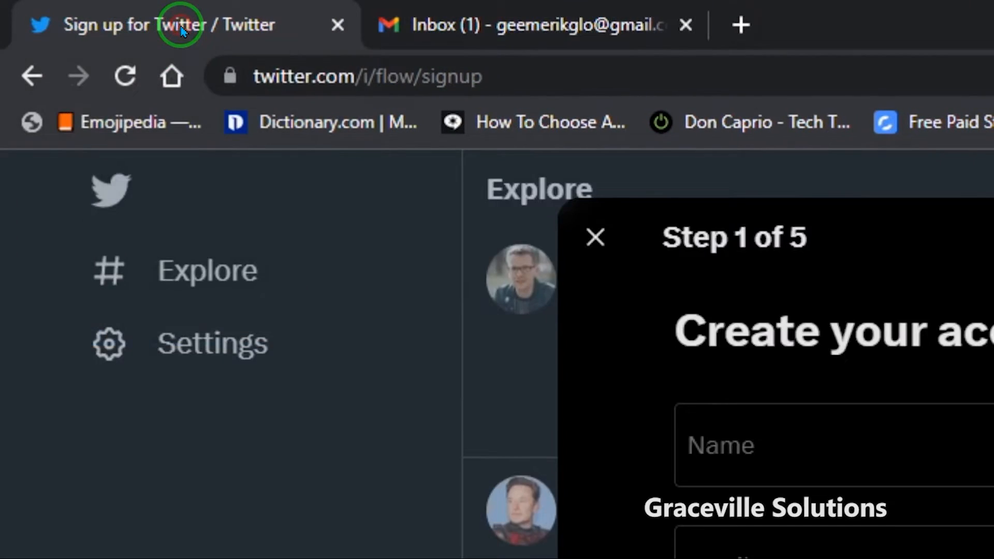
{"action": "left_click", "coordinate": [488, 282]}
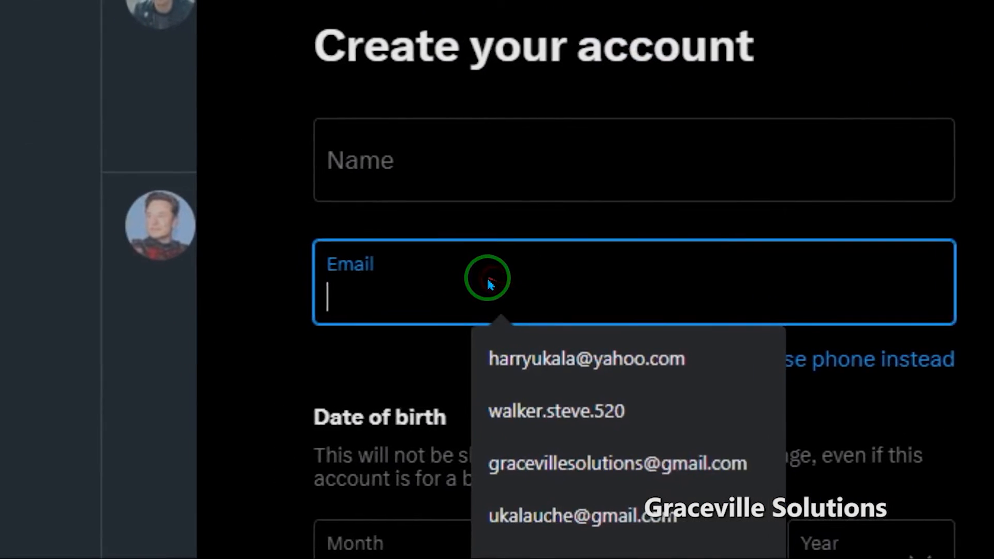
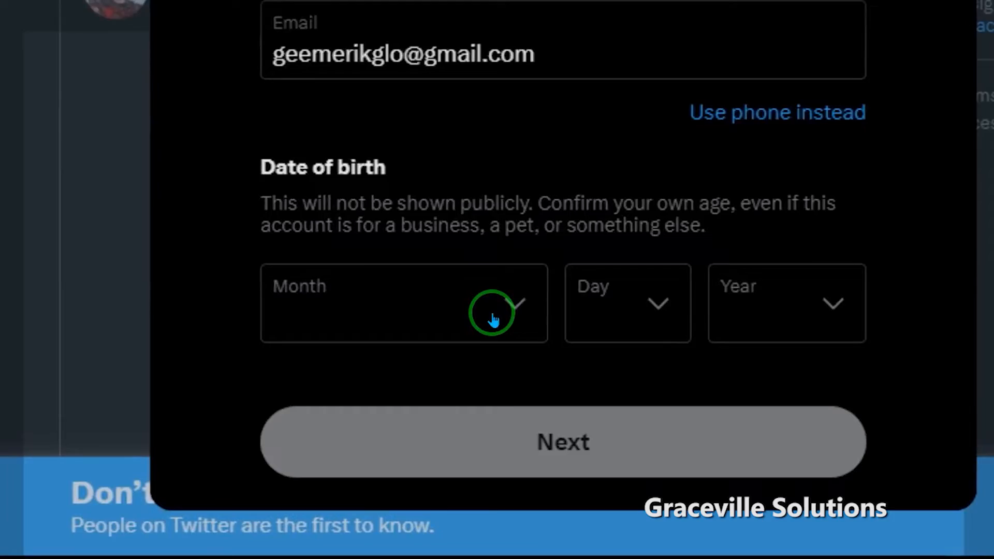
{"action": "left_click", "coordinate": [403, 303]}
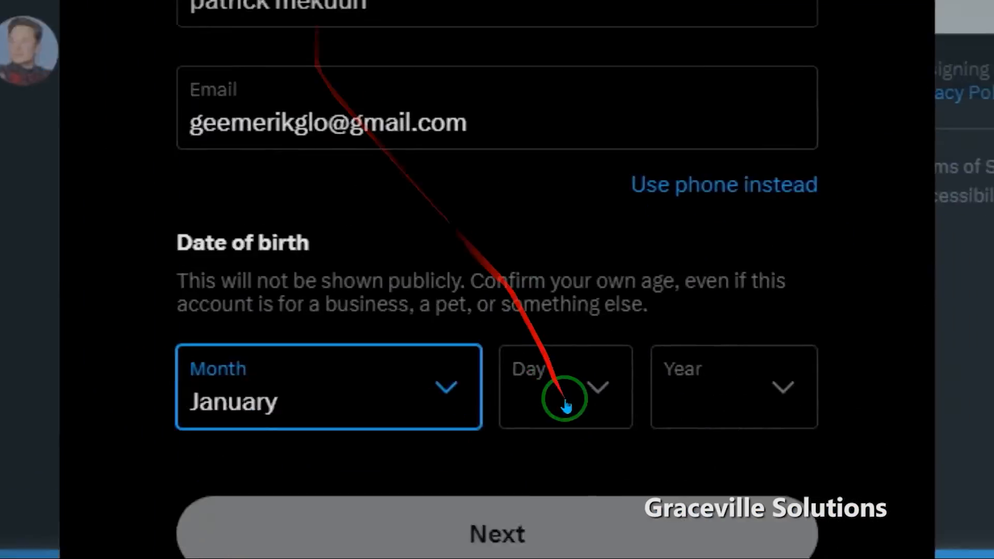
{"action": "left_click", "coordinate": [564, 386]}
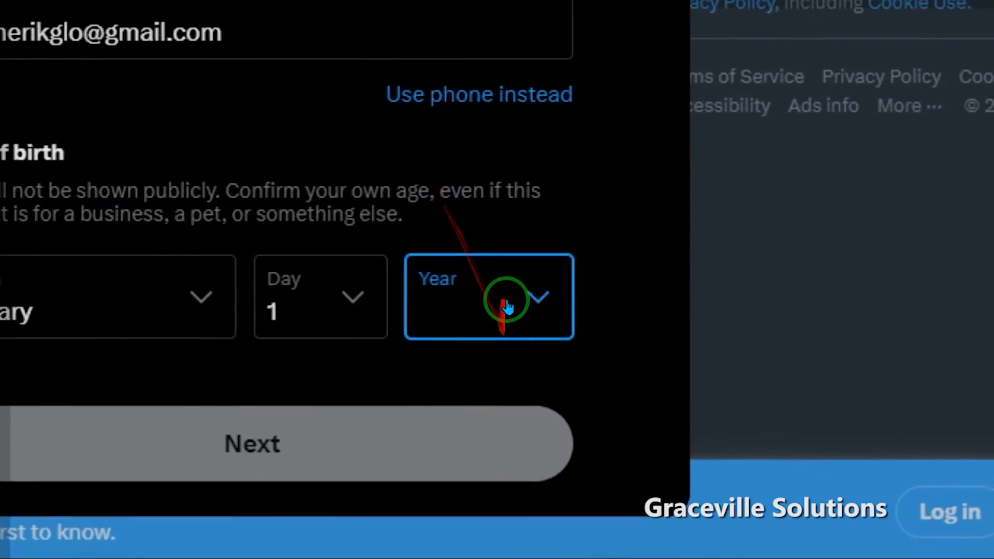
{"action": "left_click", "coordinate": [488, 296]}
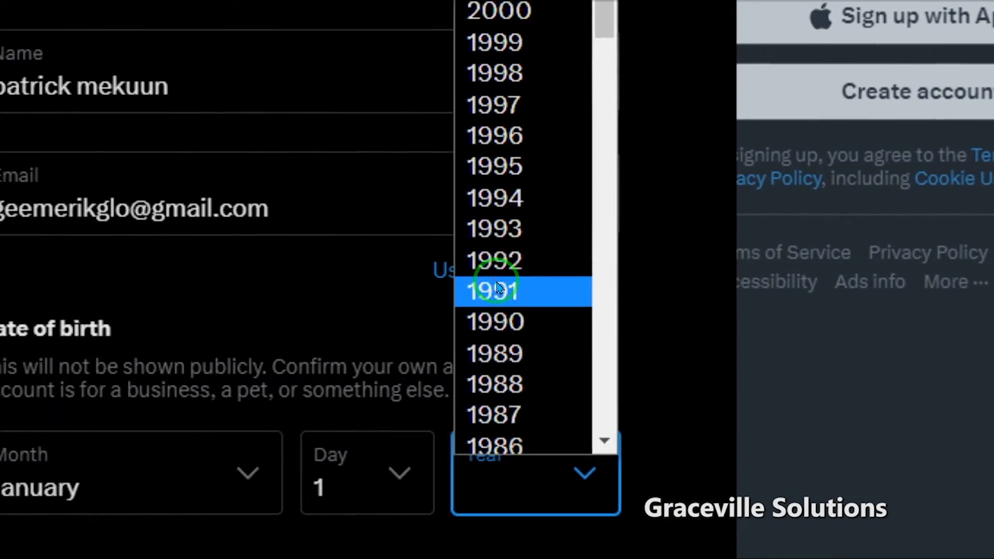
{"action": "left_click", "coordinate": [494, 321]}
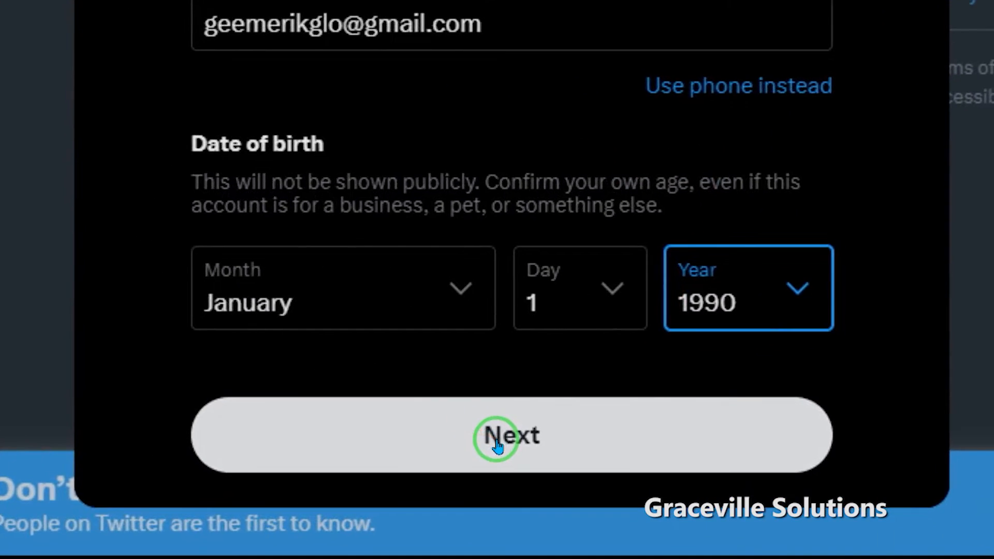
{"action": "left_click", "coordinate": [510, 435]}
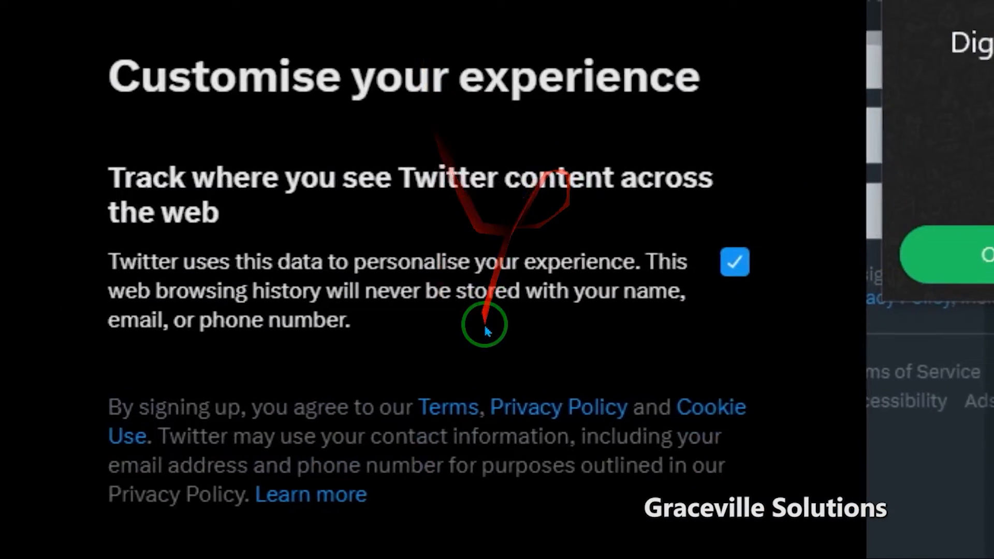
Review the account details on the customise page and sign up
{"action": "scroll", "scroll_direction": "up", "scroll_amount": 3}
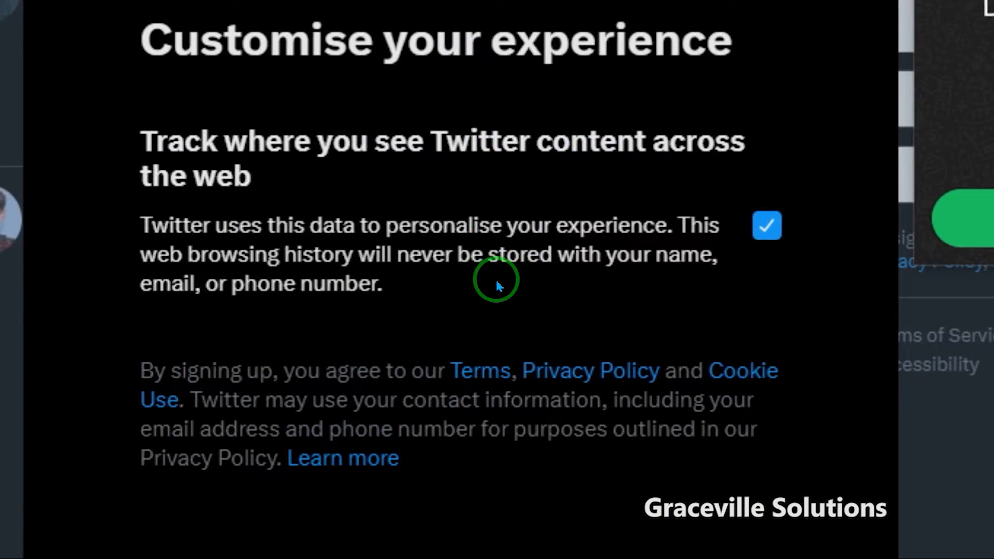
{"action": "scroll", "scroll_direction": "down", "scroll_amount": 3}
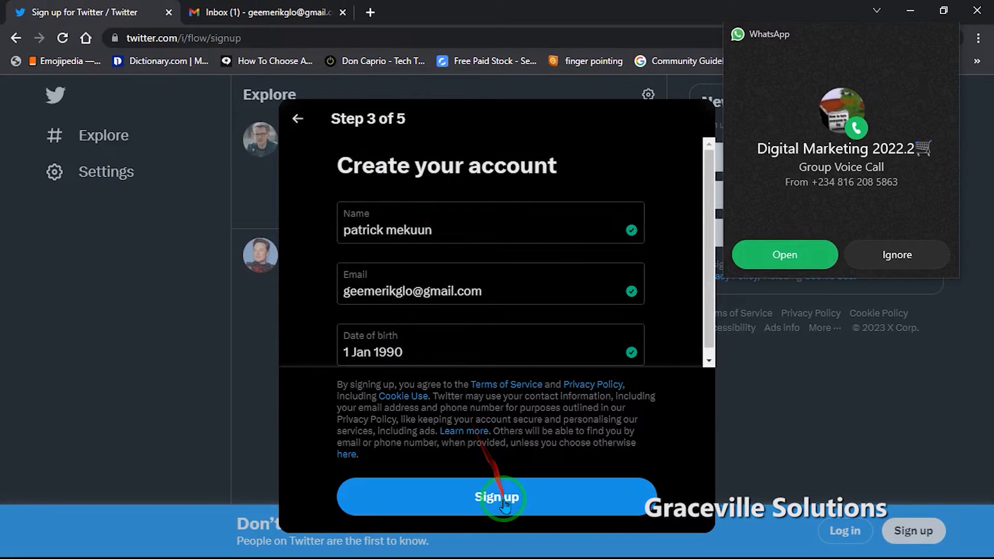
{"action": "left_click", "coordinate": [497, 497]}
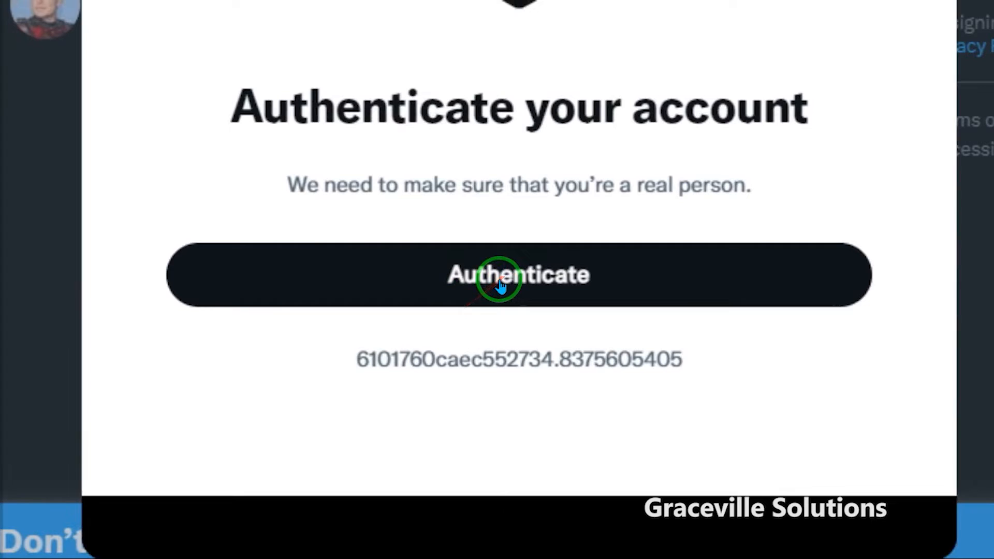
Start the human-verification puzzle and move the figure one step right, then back left
{"action": "left_click", "coordinate": [518, 274]}
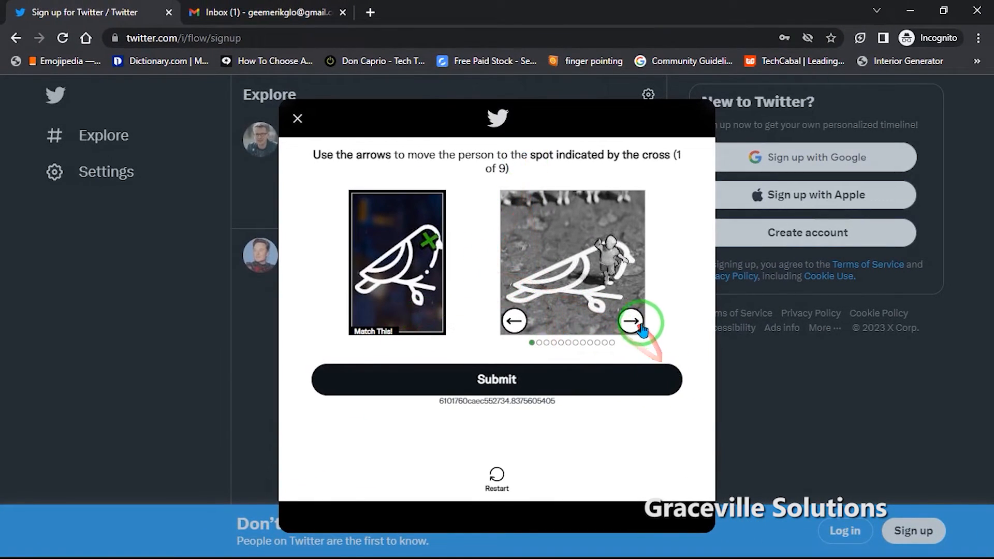
{"action": "left_click", "coordinate": [513, 321]}
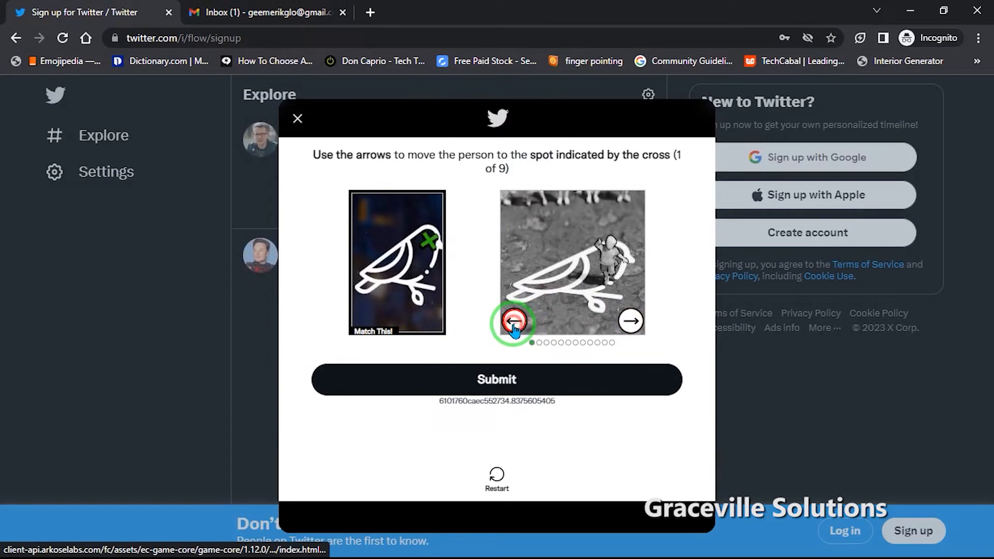
{"action": "left_click", "coordinate": [496, 379]}
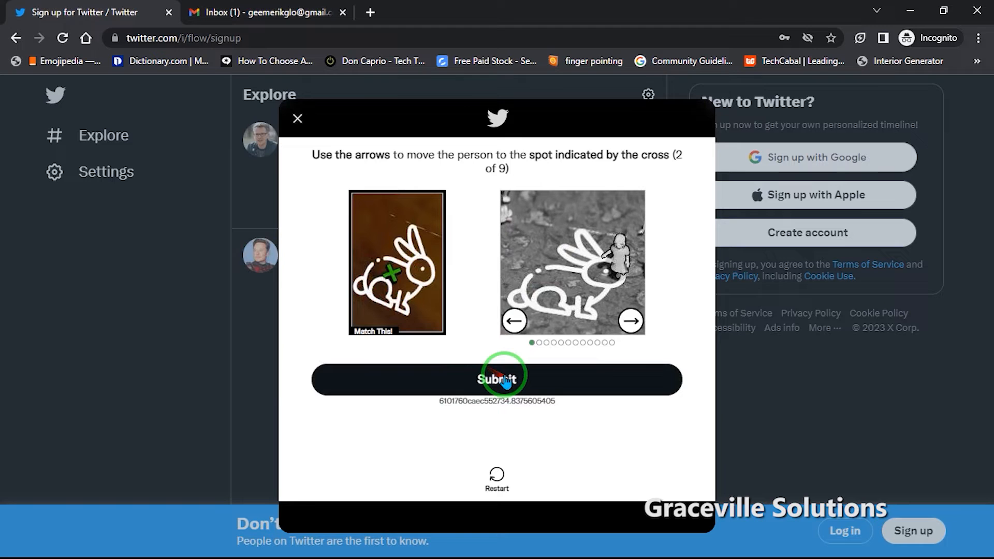
{"action": "mouse_move", "coordinate": [367, 327]}
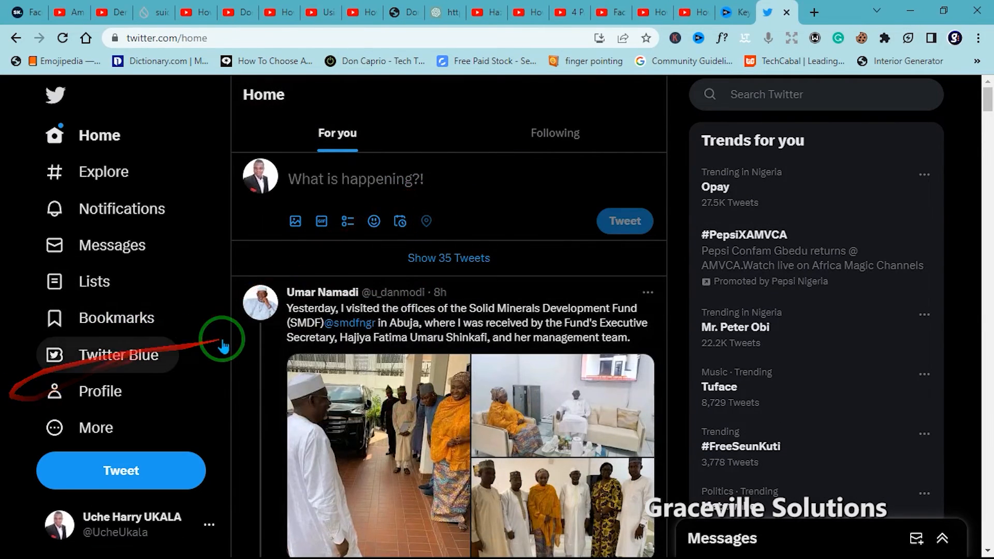
{"action": "left_click", "coordinate": [111, 245]}
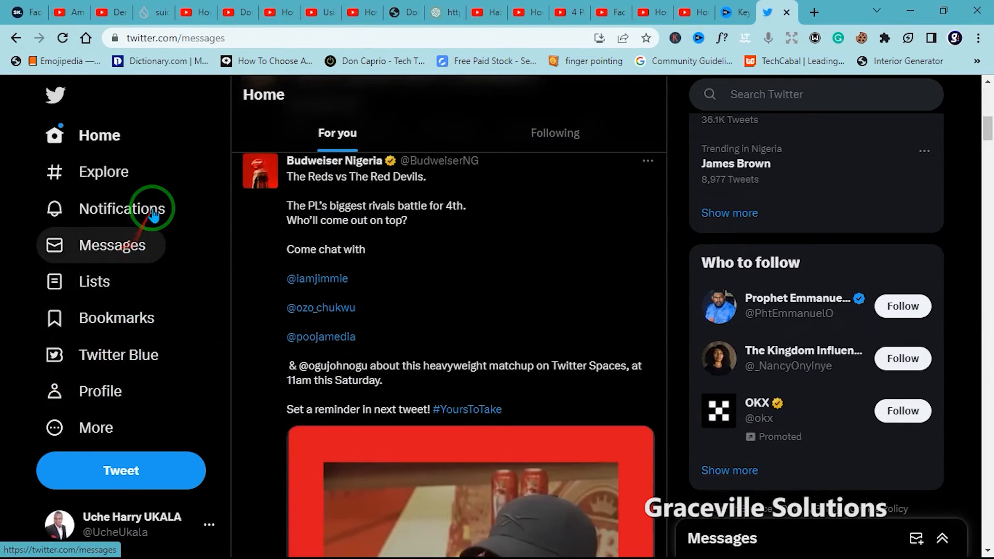
{"action": "left_click", "coordinate": [125, 208]}
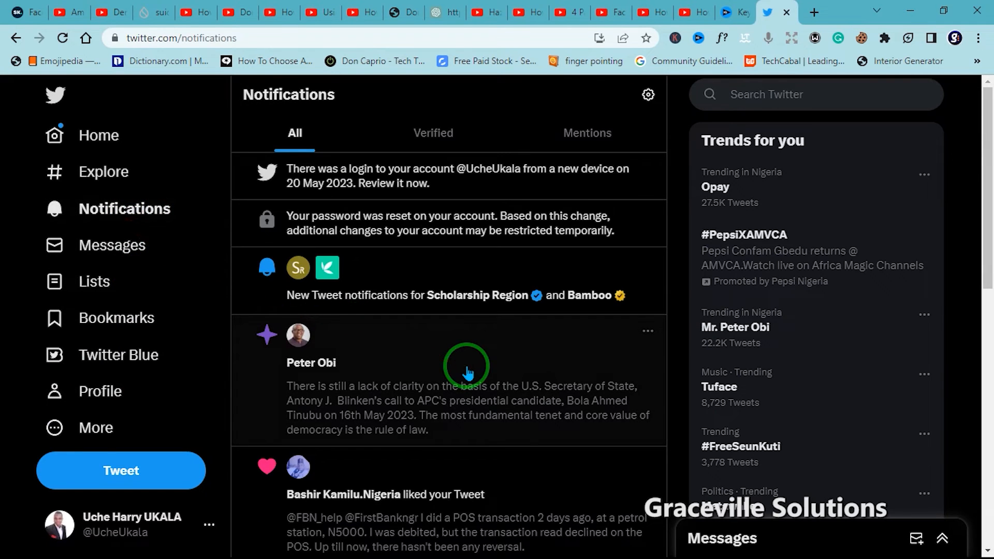
{"action": "left_click", "coordinate": [98, 136]}
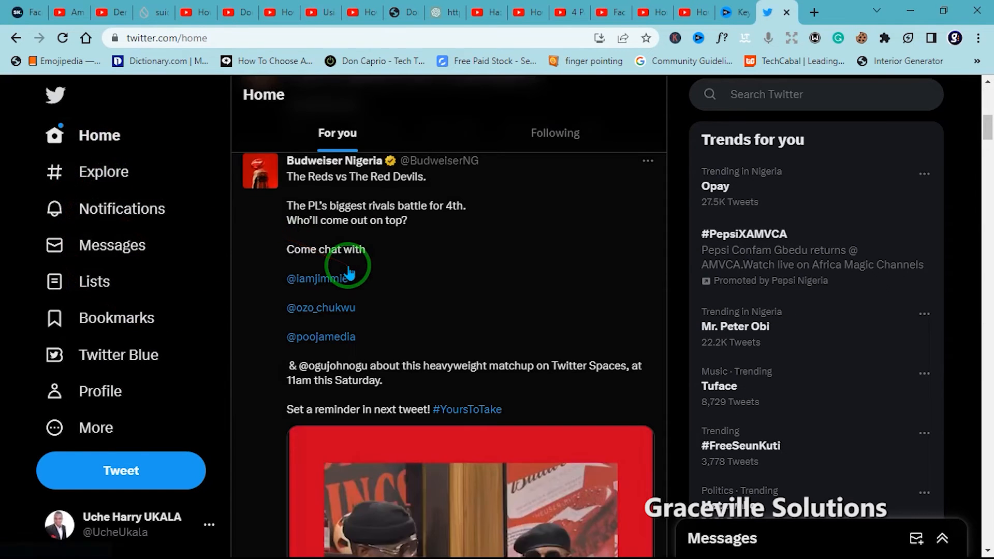
{"action": "scroll", "scroll_direction": "down", "scroll_amount": 3}
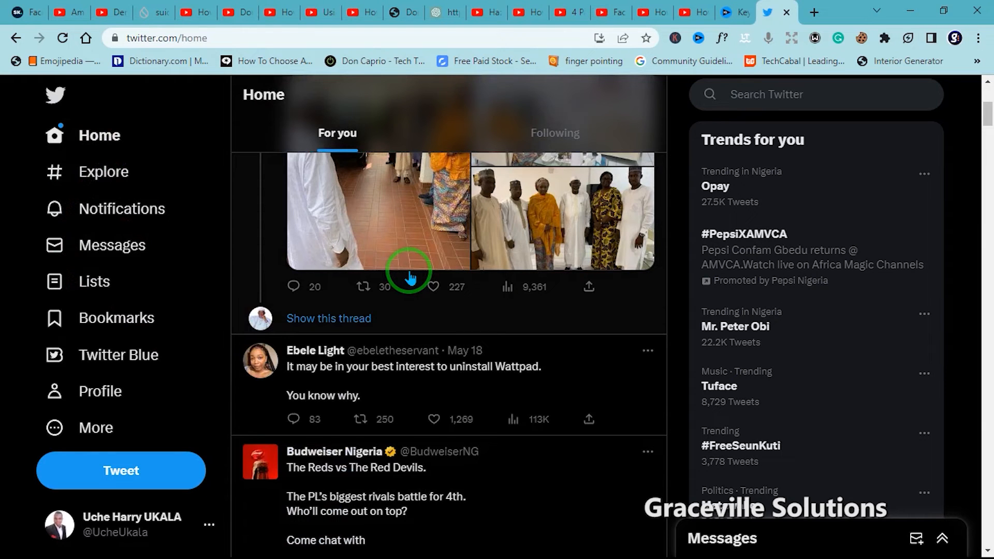
{"action": "scroll", "scroll_direction": "up", "scroll_amount": 3}
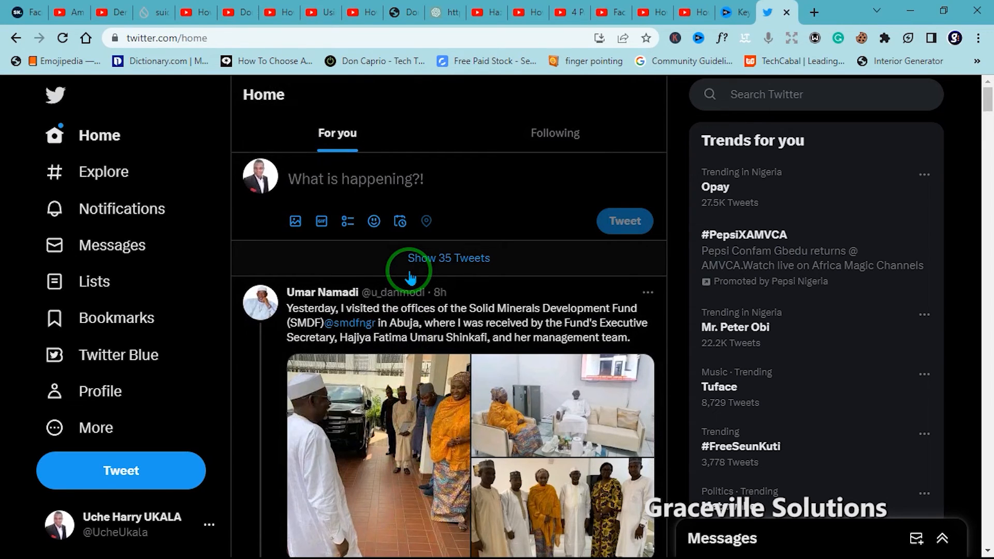
{"action": "scroll", "scroll_direction": "down", "scroll_amount": 3}
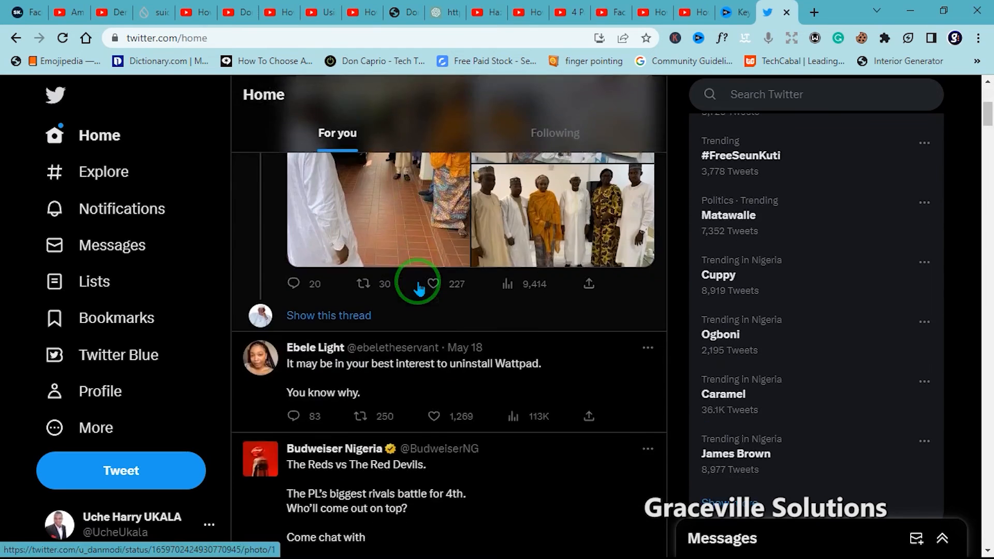
{"action": "scroll", "scroll_direction": "down", "scroll_amount": 3}
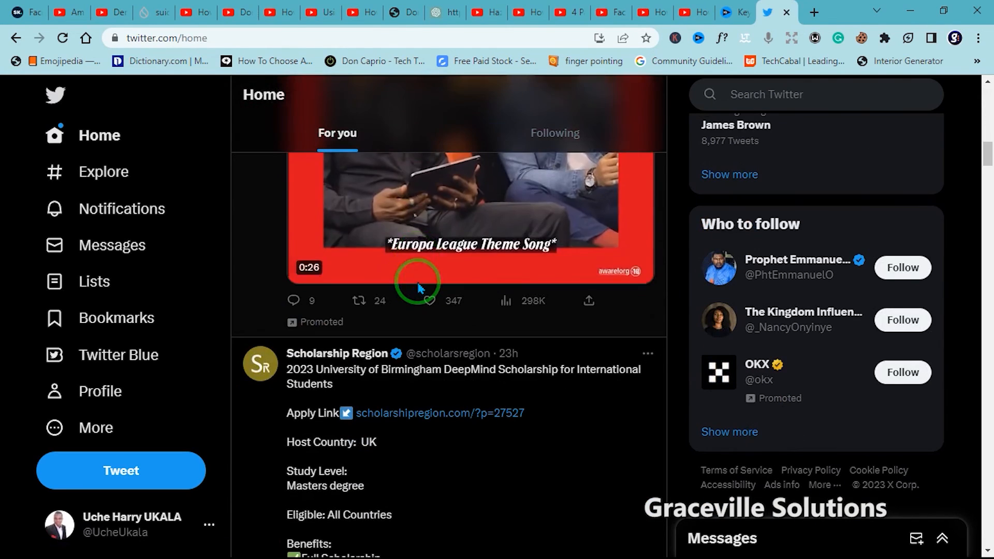
{"action": "scroll", "scroll_direction": "down", "scroll_amount": 3}
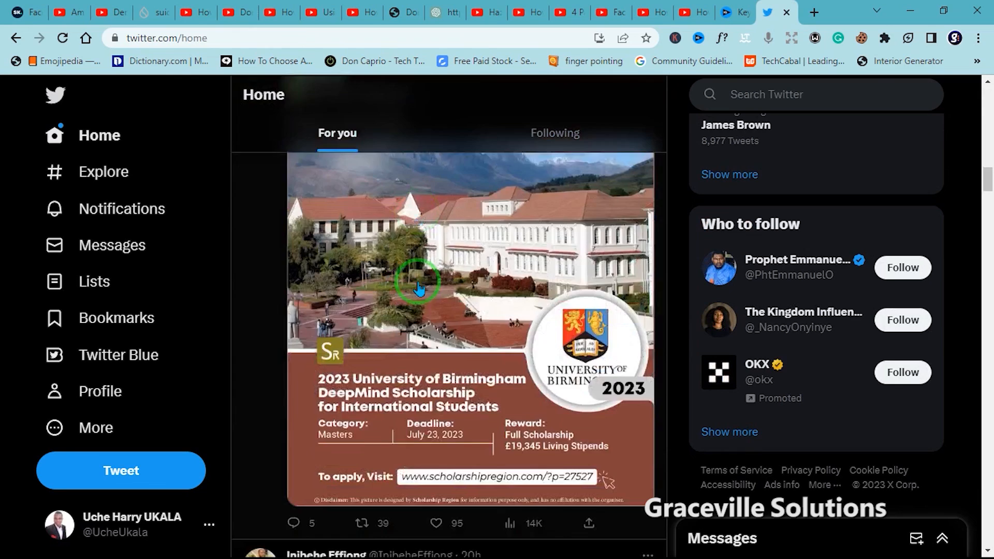